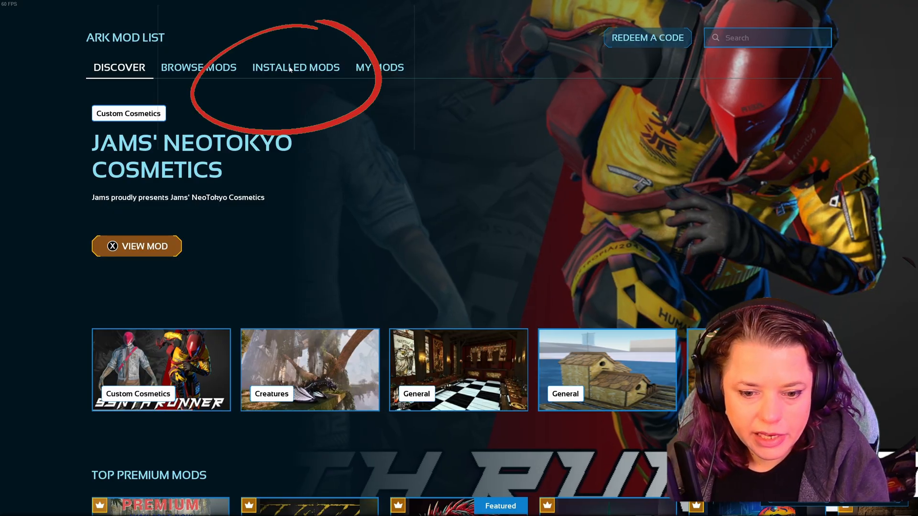
Step: Show the Installed Mods list with Silly Cats Collection, Shoko deco plush and Shoko's Neon Cosmetic
click(295, 67)
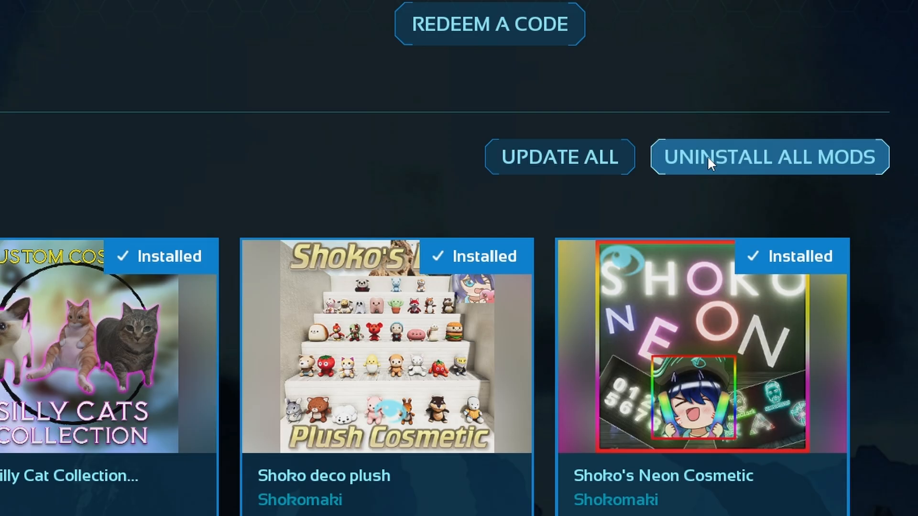
mouse_move(708, 170)
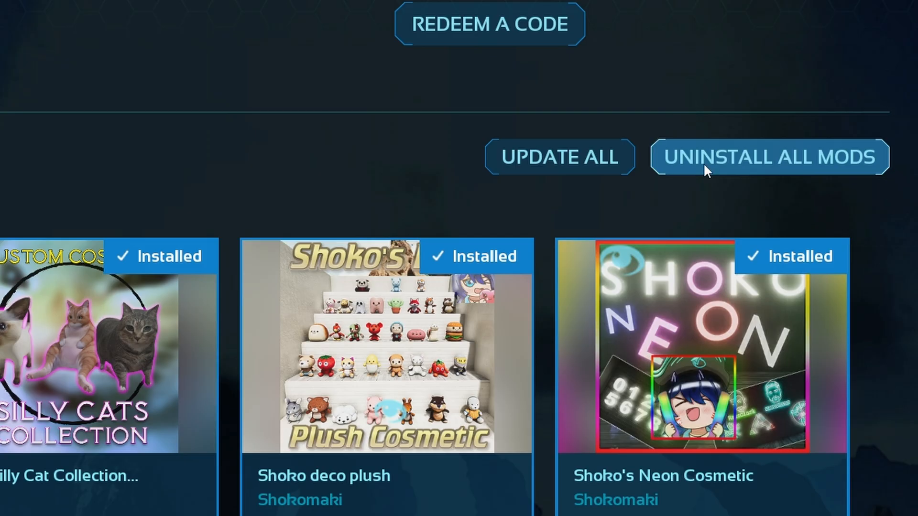
mouse_move(254, 244)
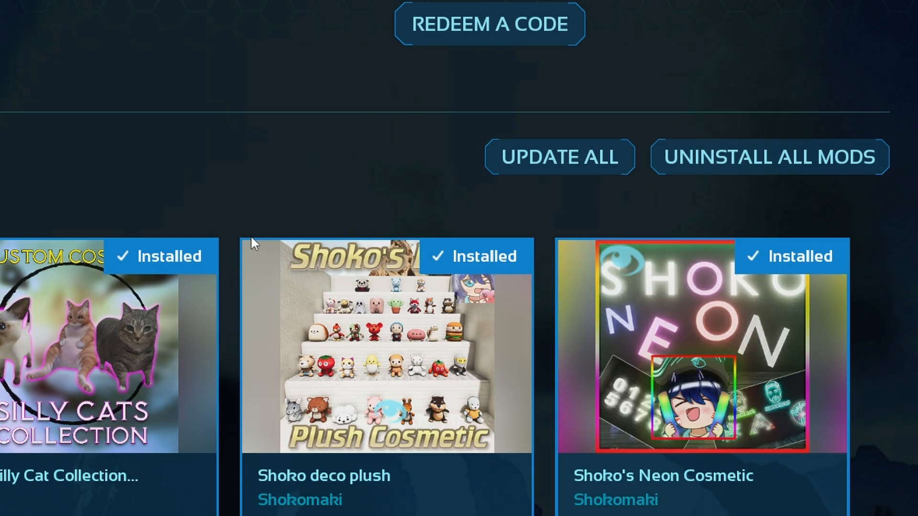
mouse_move(364, 236)
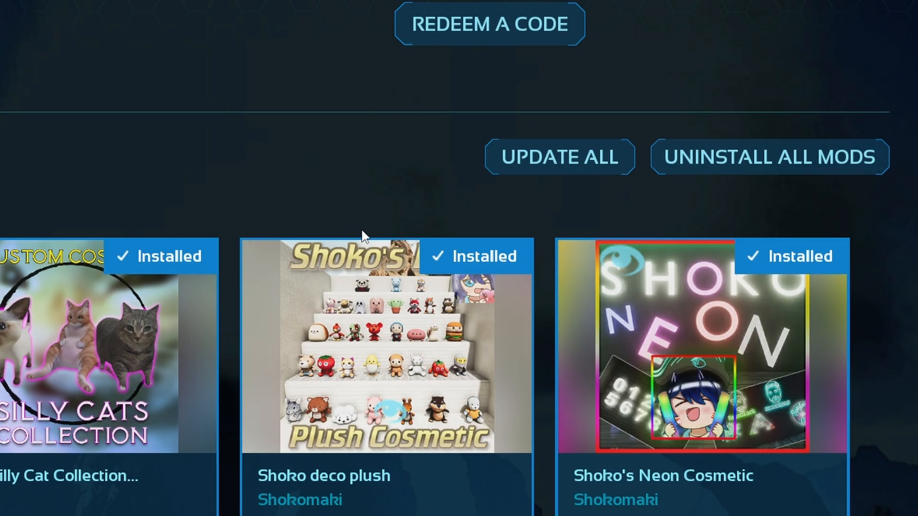
mouse_move(364, 239)
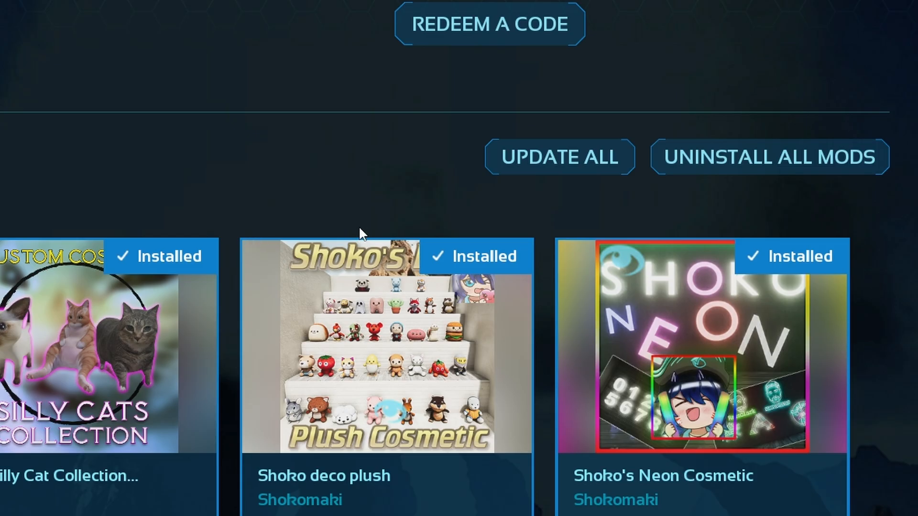
scroll(down, 3)
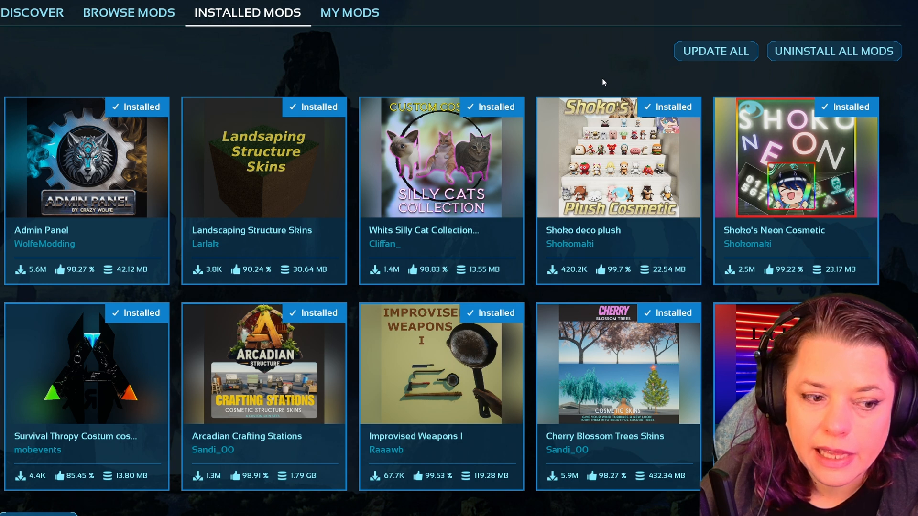
mouse_move(598, 88)
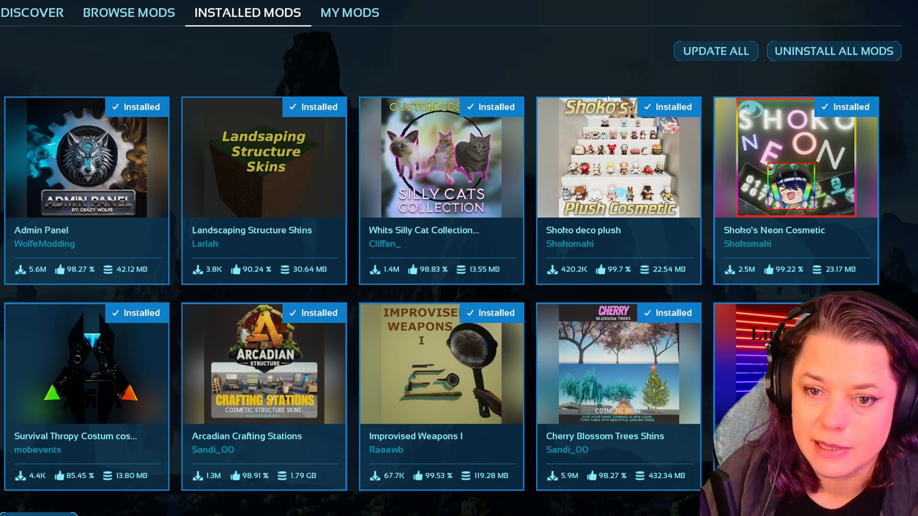
mouse_move(647, 76)
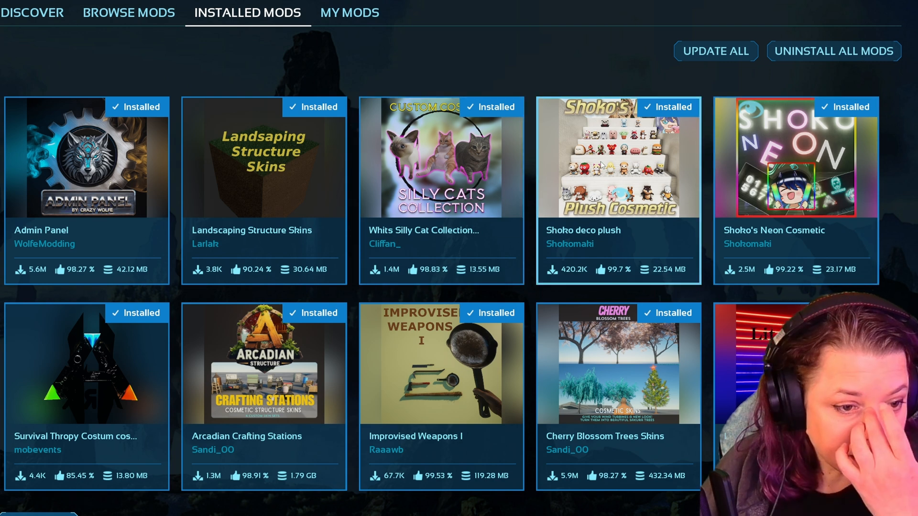
mouse_move(444, 415)
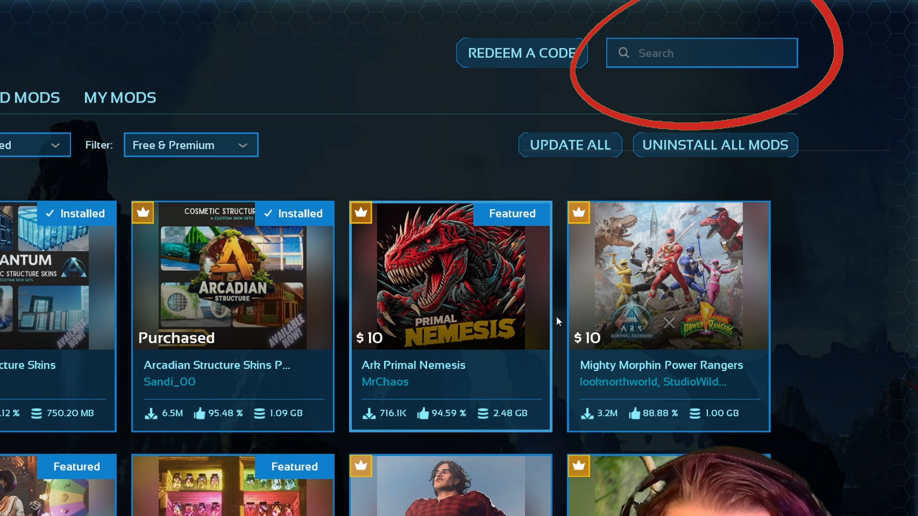
mouse_move(710, 260)
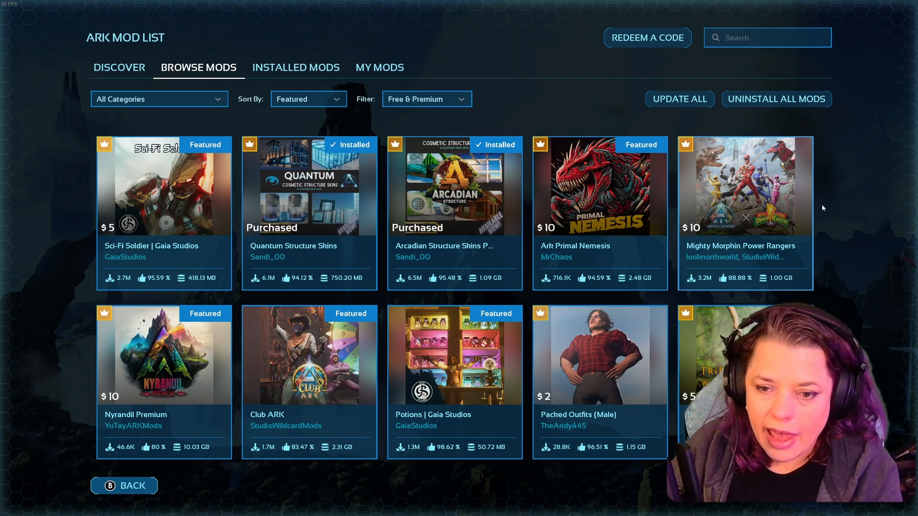
mouse_move(843, 192)
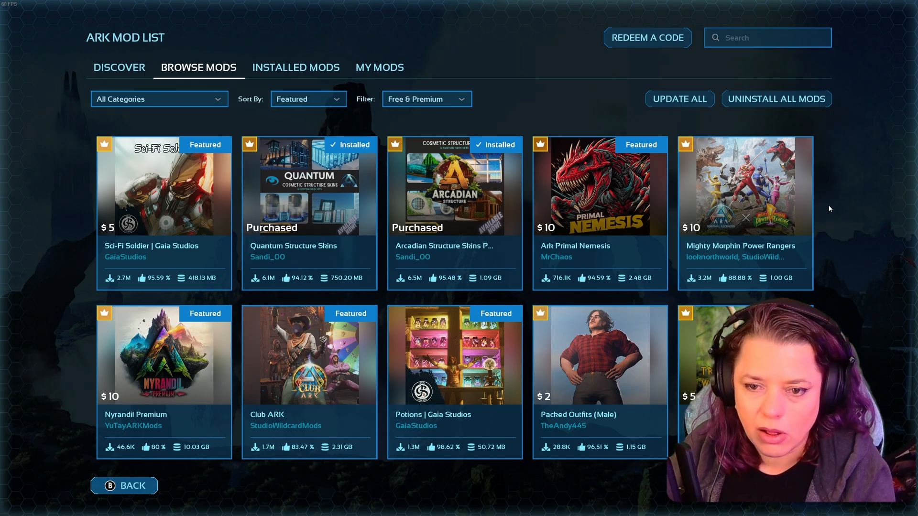
mouse_move(839, 195)
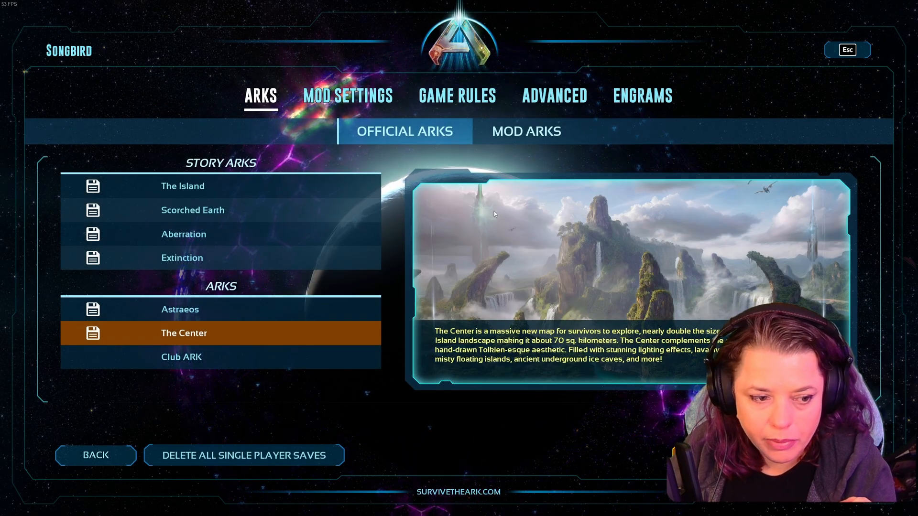
mouse_move(790, 101)
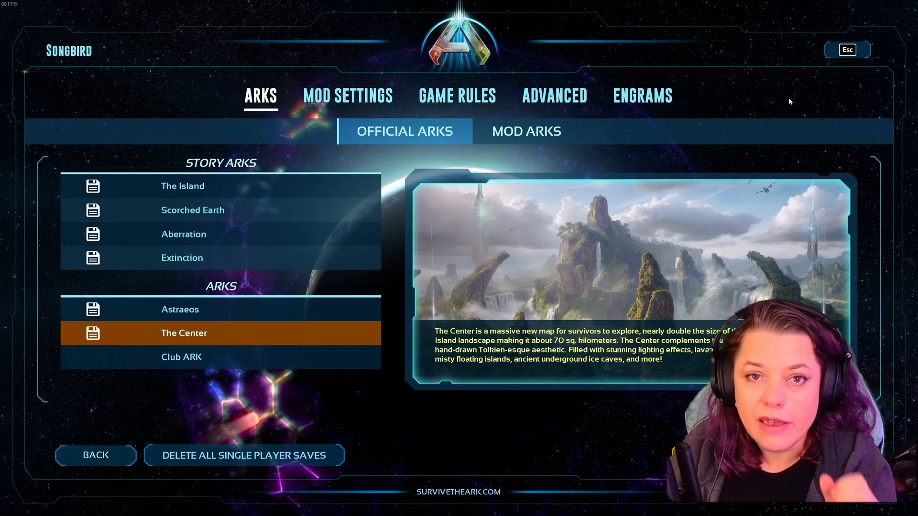
mouse_move(669, 149)
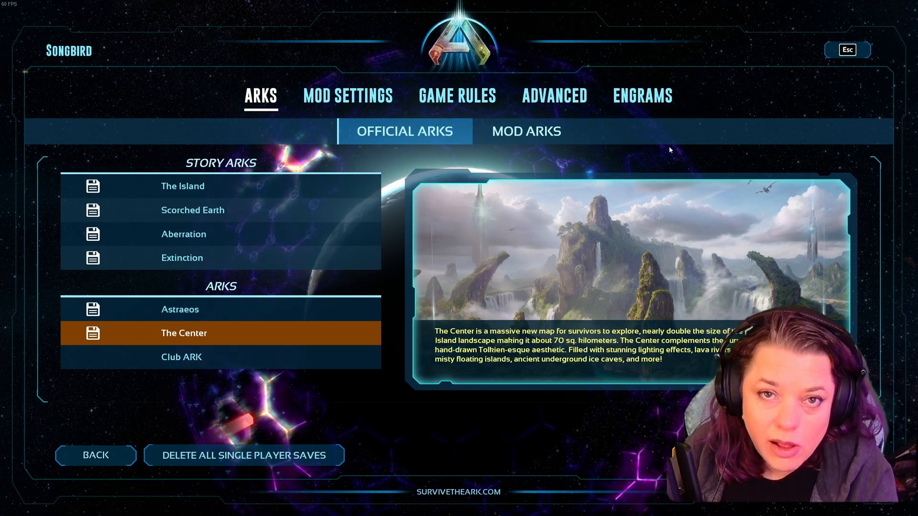
Step: Show this world's Mod Settings with active mods Ark-Nucleus and Super Cryo Storage
click(347, 95)
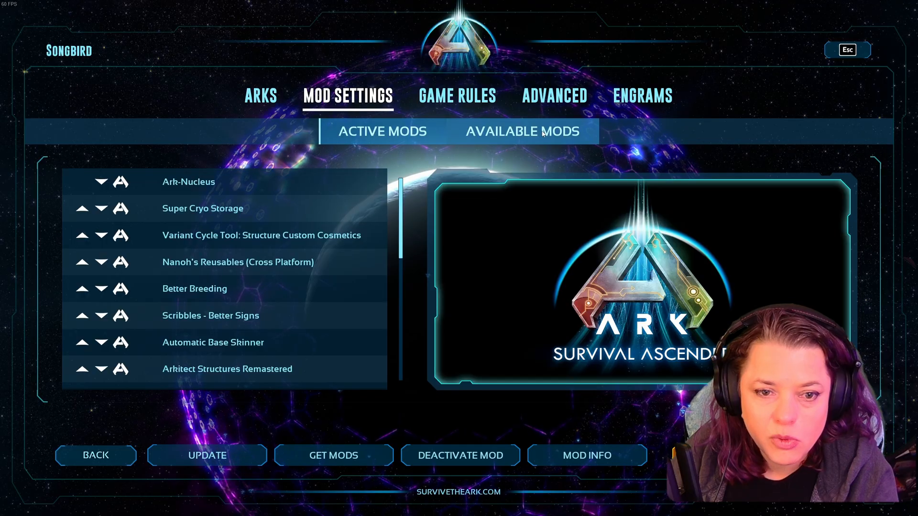
Step: Select Kickflips Continued under Available Mods and activate it for the world
click(521, 131)
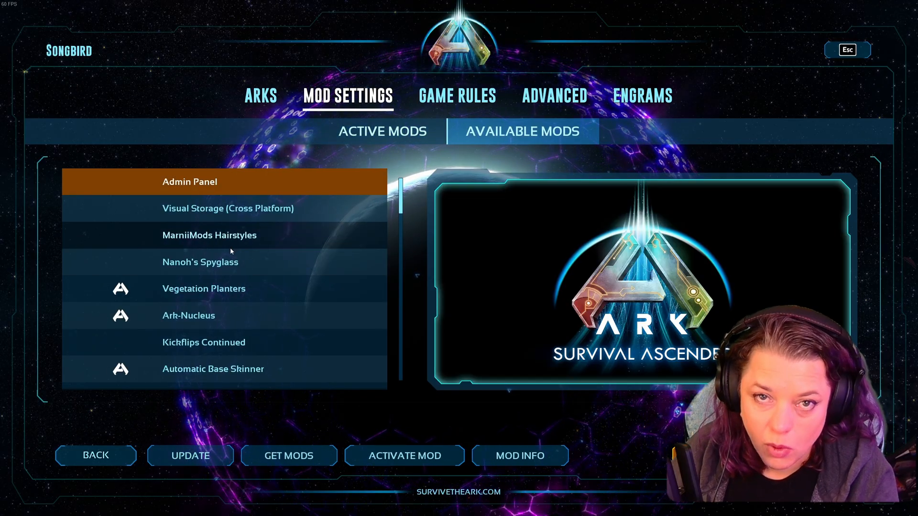
click(382, 131)
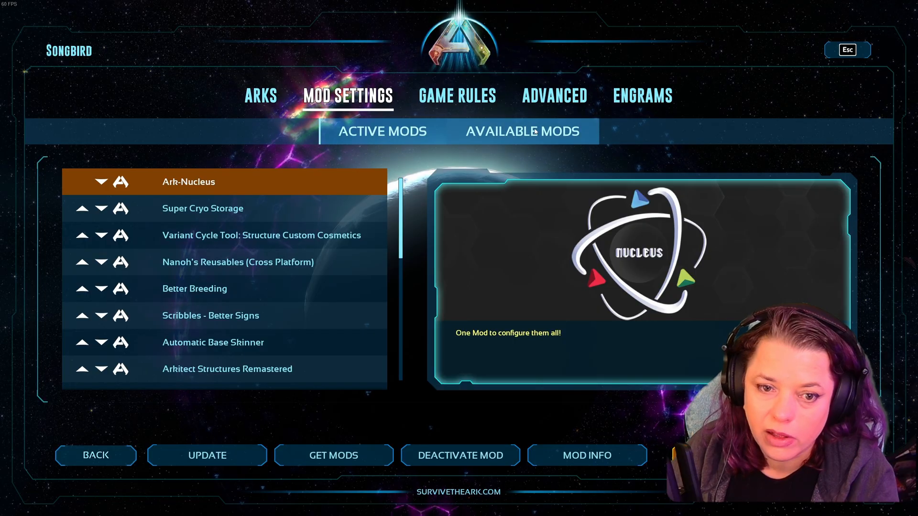
click(523, 131)
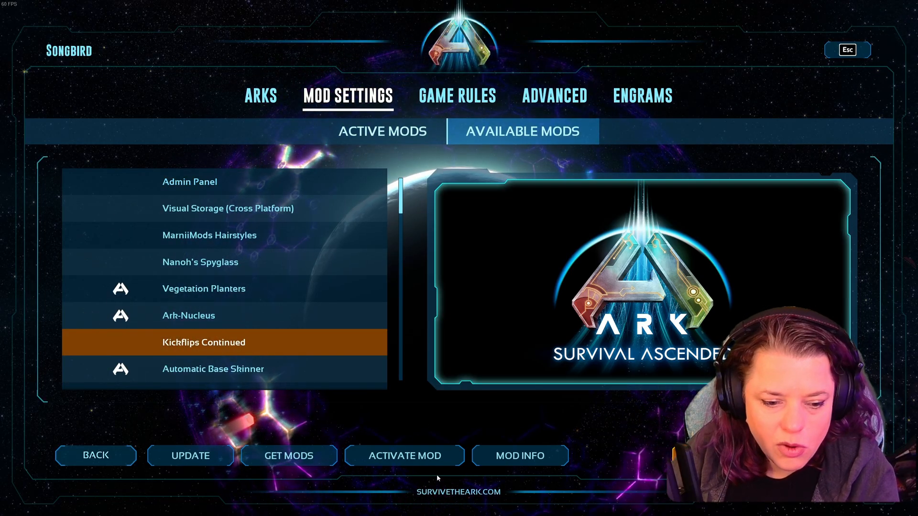
click(403, 455)
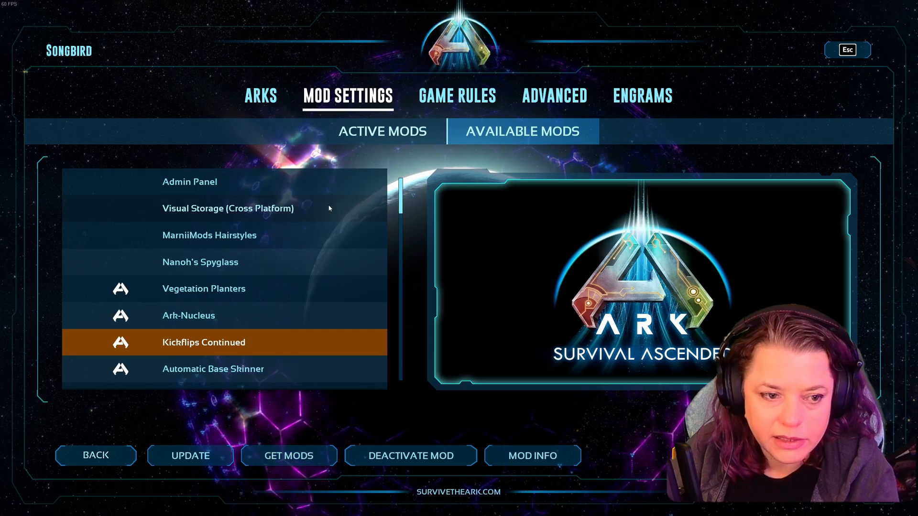